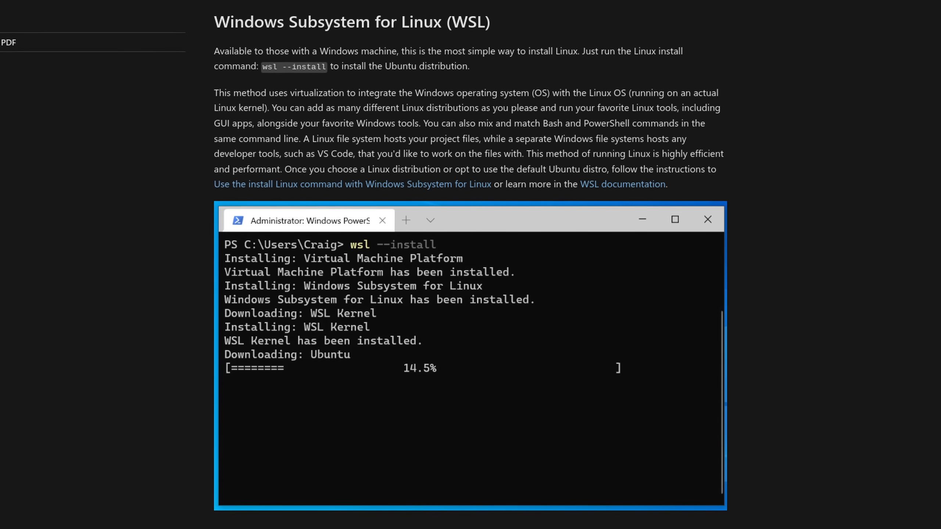
- Scroll down through the open page in the browser, reading its content
scroll("down", 3)
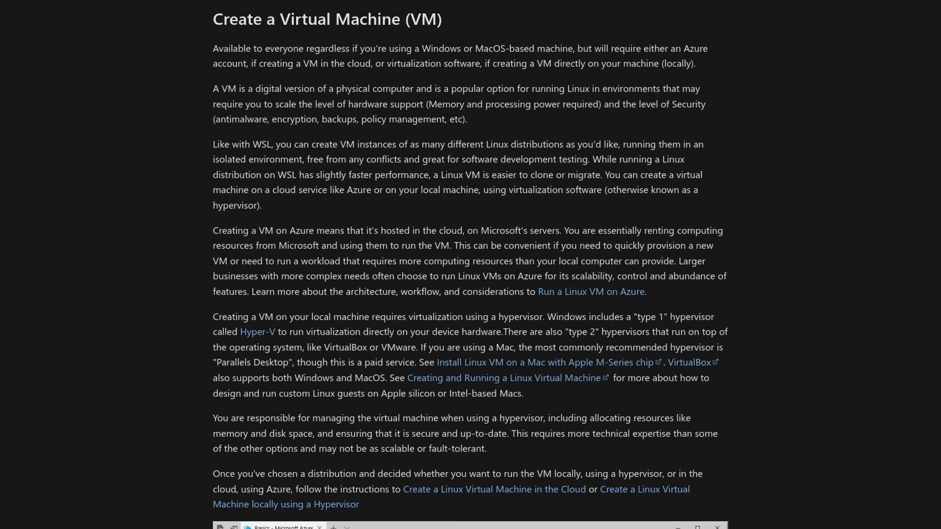
scroll("down", 3)
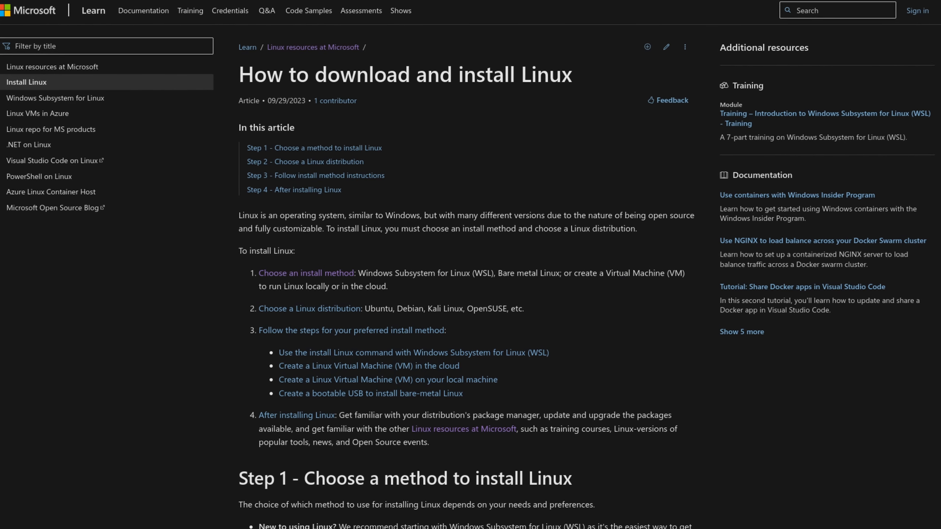
scroll("down", 3)
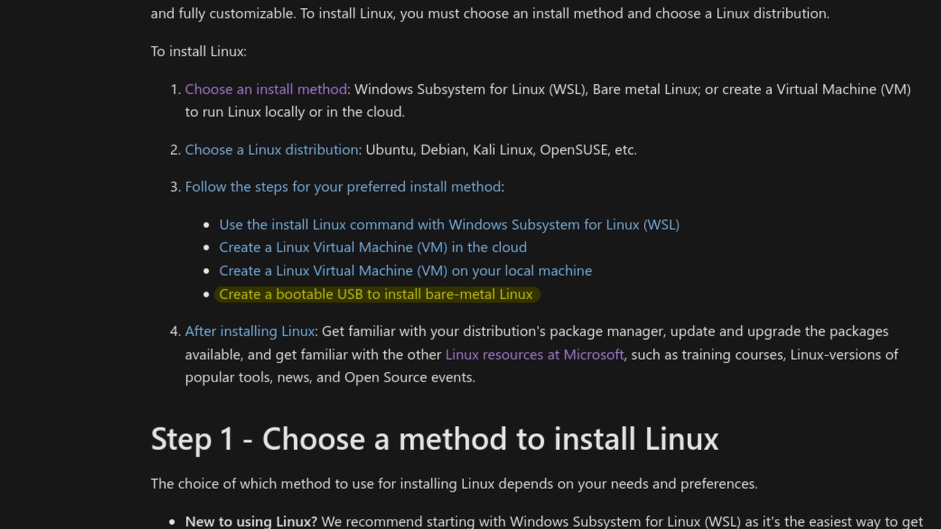
scroll("down", 3)
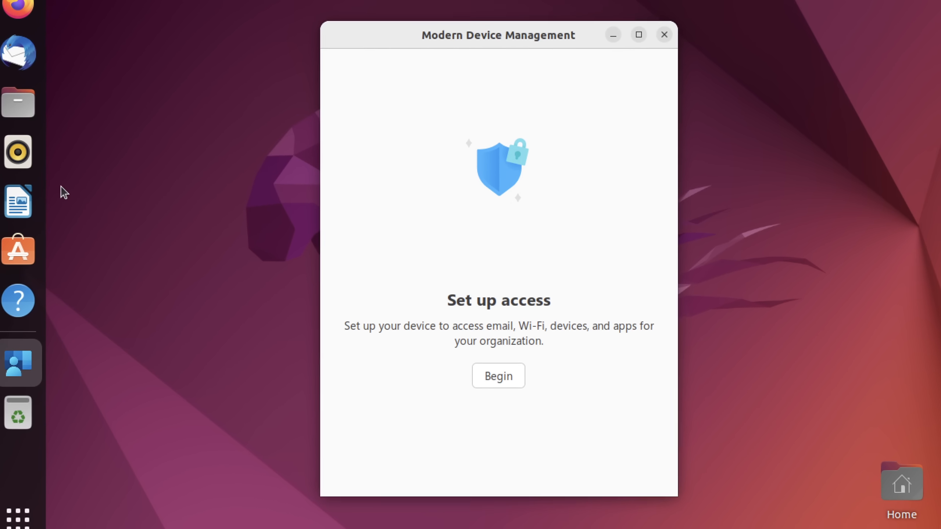
left_click(663, 35)
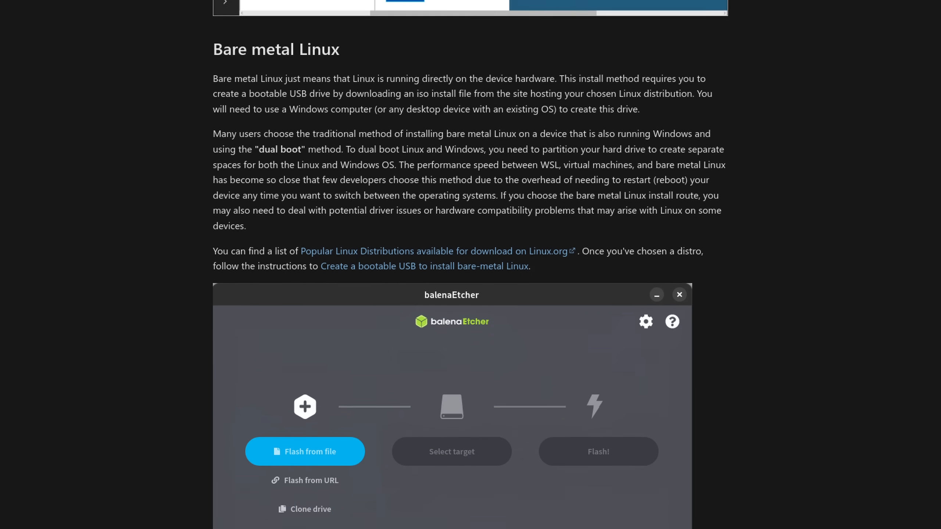
scroll("down", 3)
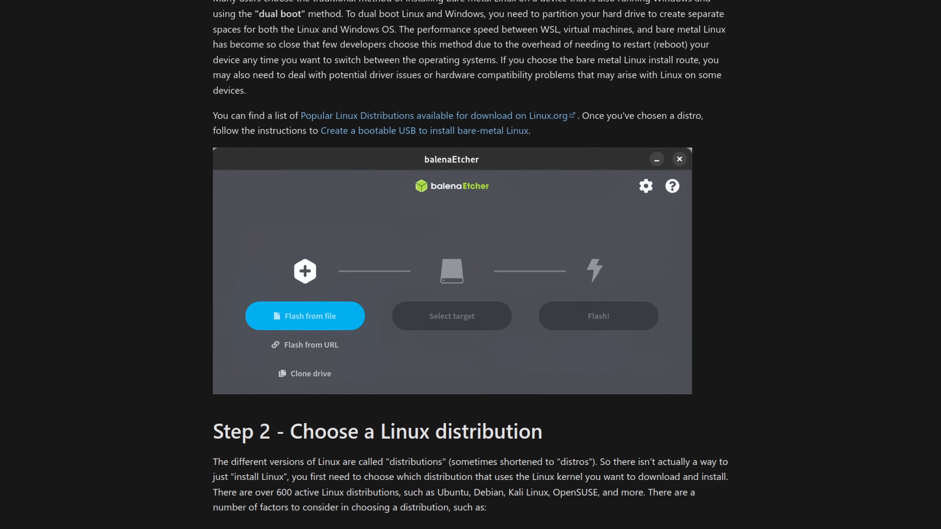
scroll("down", 3)
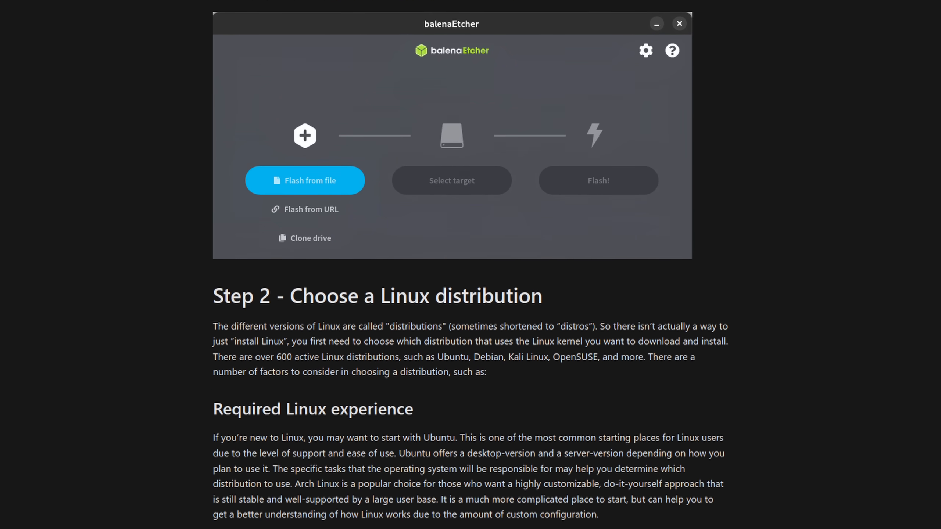
scroll("down", 3)
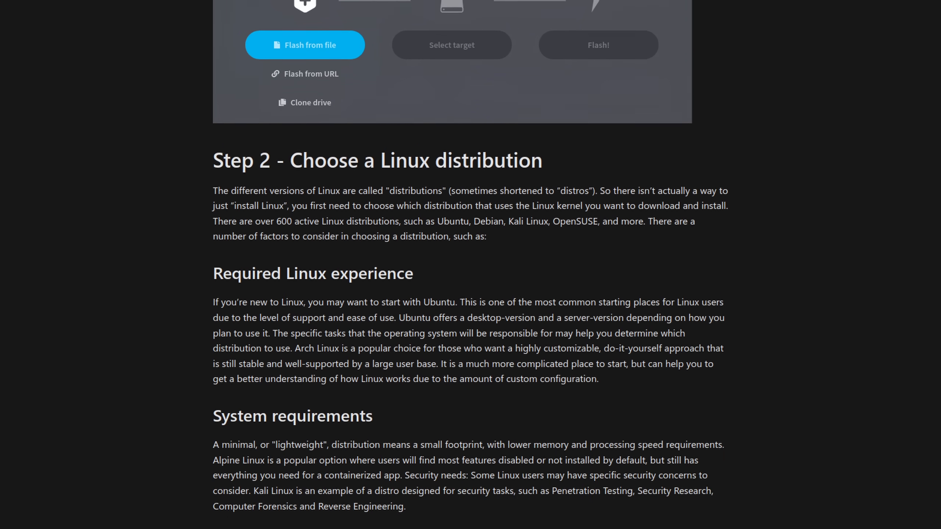
scroll("down", 3)
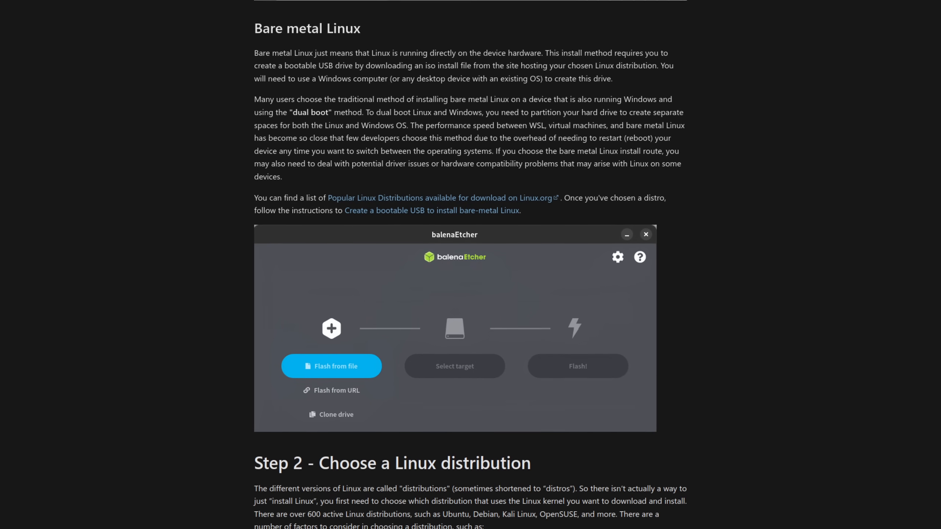
scroll("down", 3)
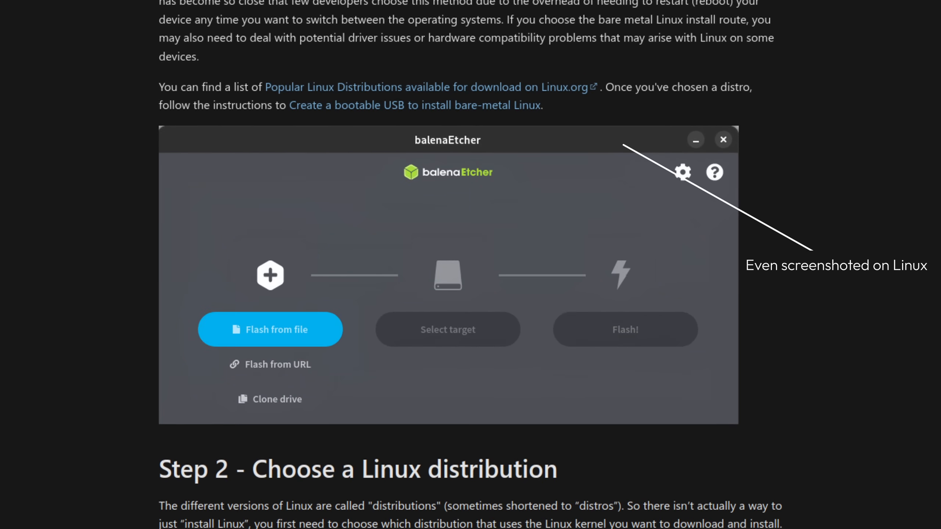
scroll("down", 3)
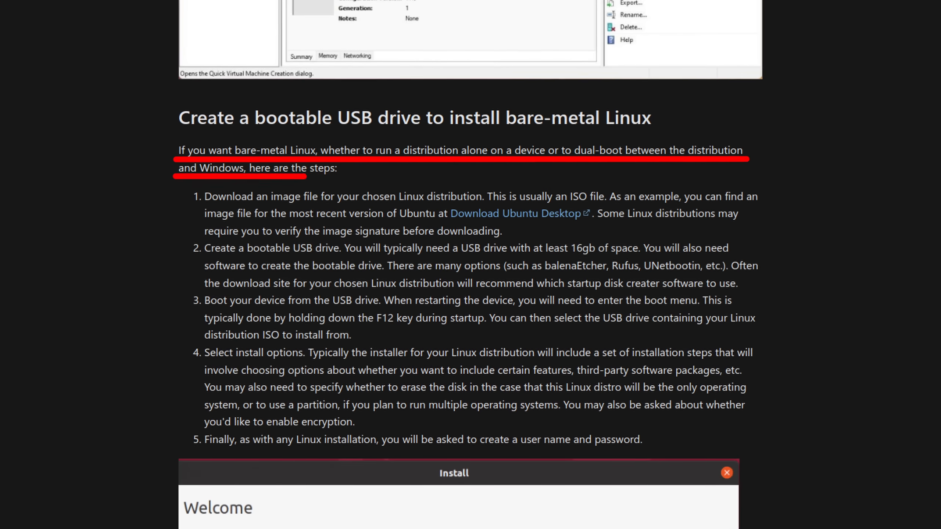
scroll("down", 3)
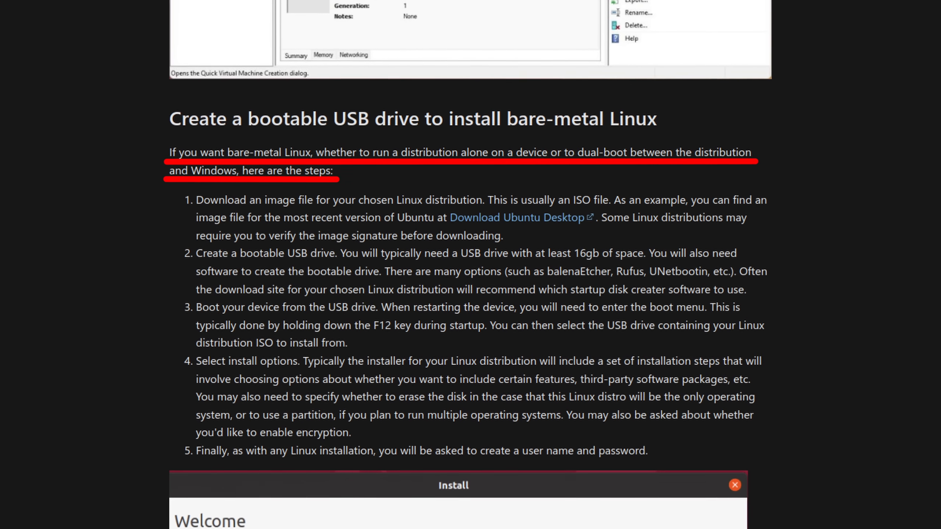
scroll("down", 3)
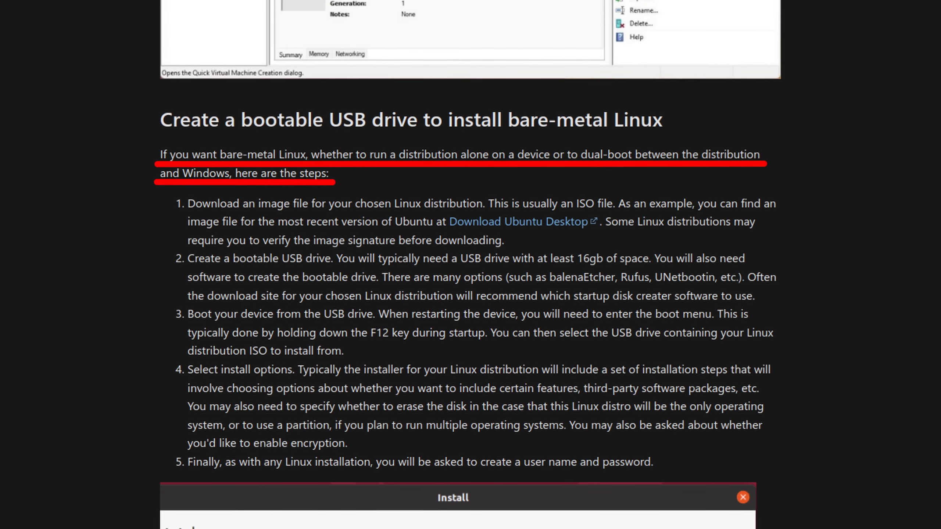
scroll("down", 3)
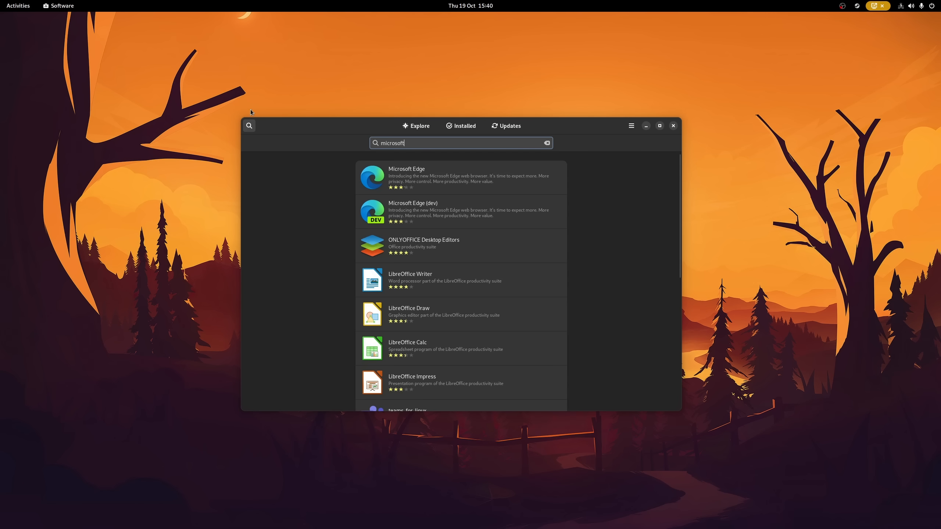
left_click(407, 177)
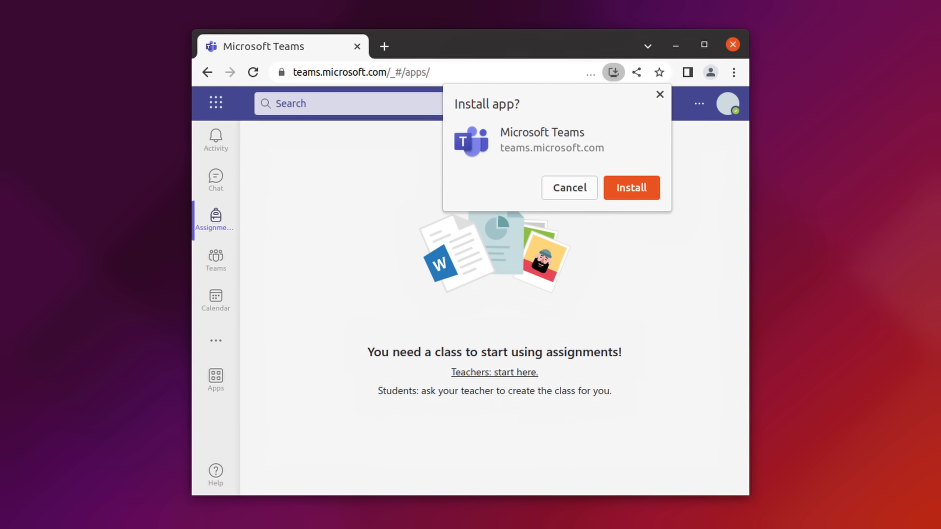
- Launch Microsoft Teams classic from Show Applications so it runs in its own window
key("Super")
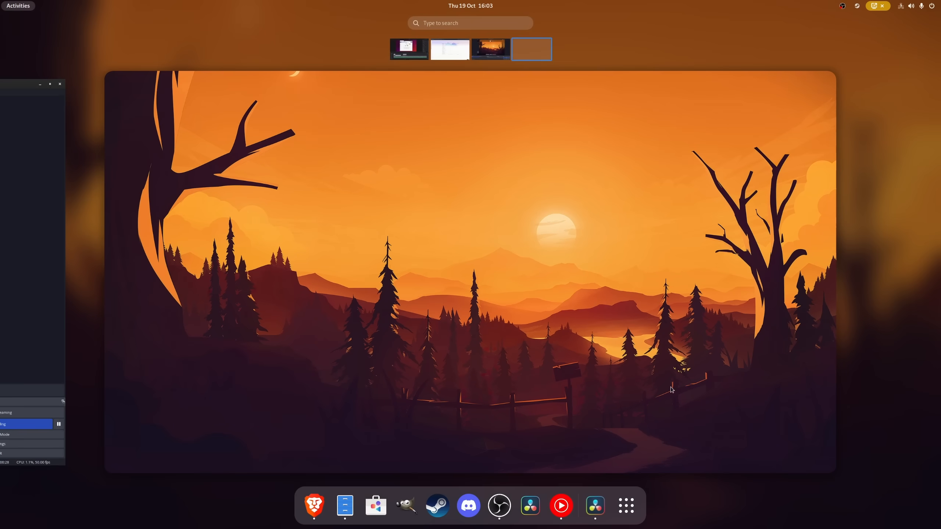
left_click(626, 505)
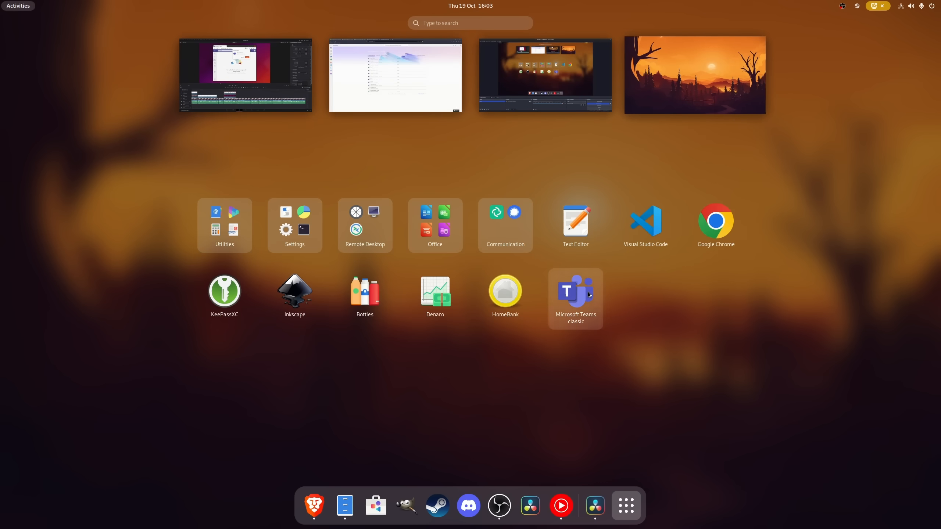
left_click(574, 291)
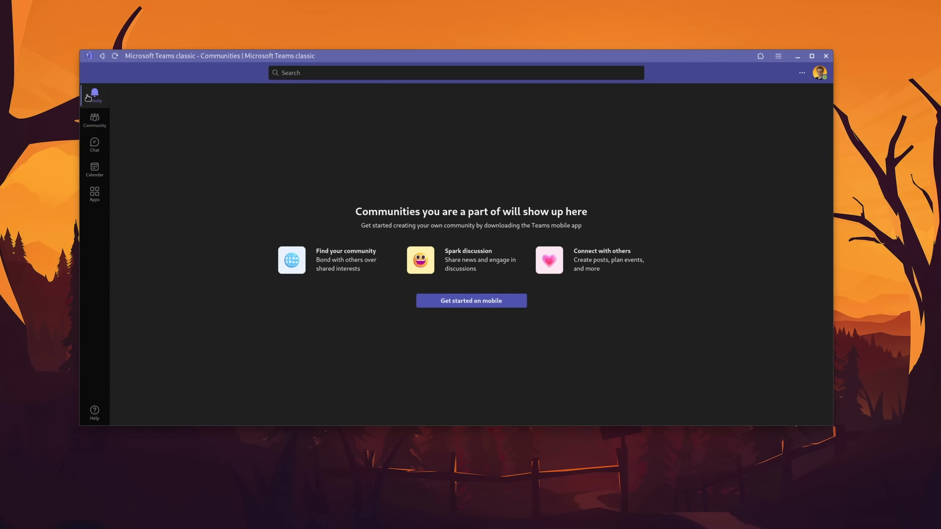
left_click(740, 31)
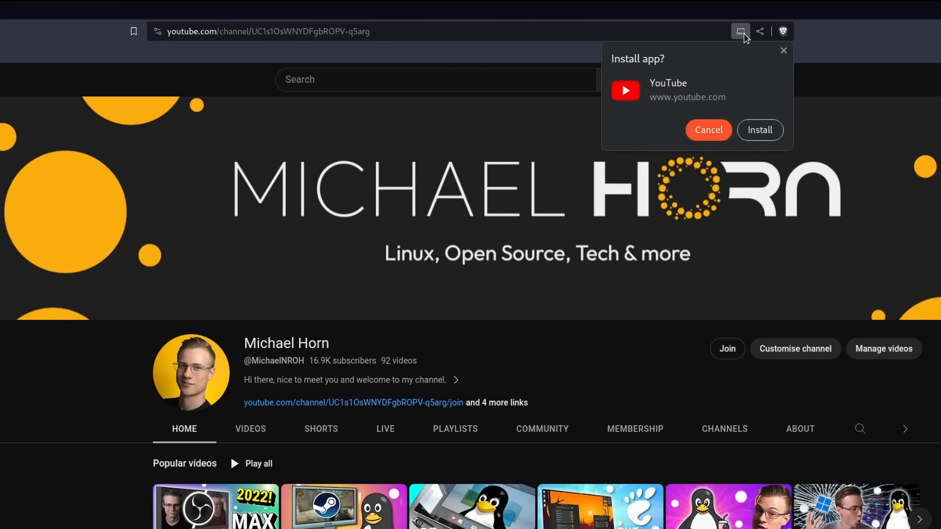
mouse_move(760, 129)
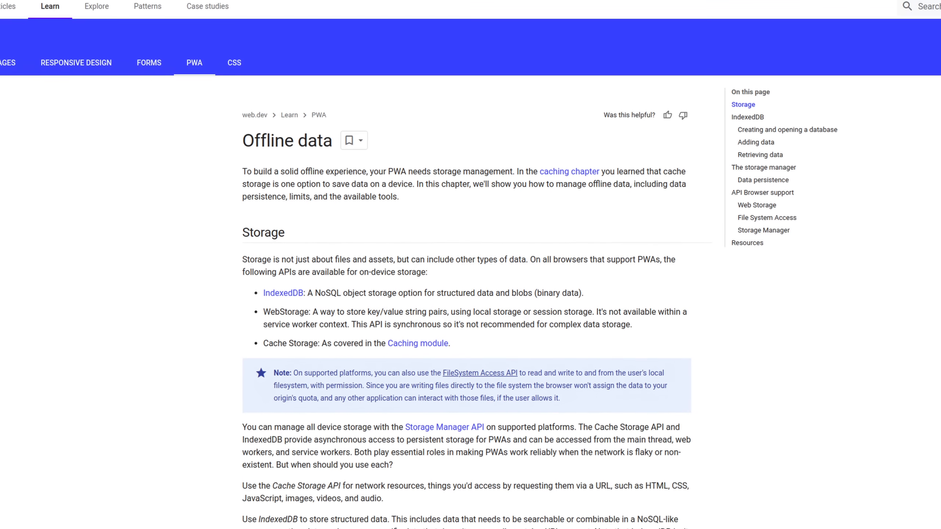
- Request installing the Office site as an app from the address bar, then move on to WhatsApp Web
scroll("down", 3)
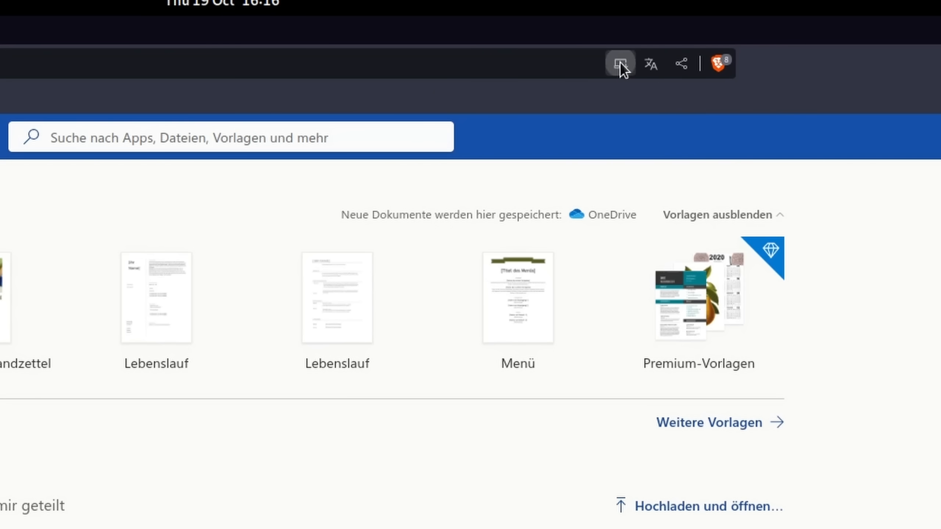
left_click(619, 64)
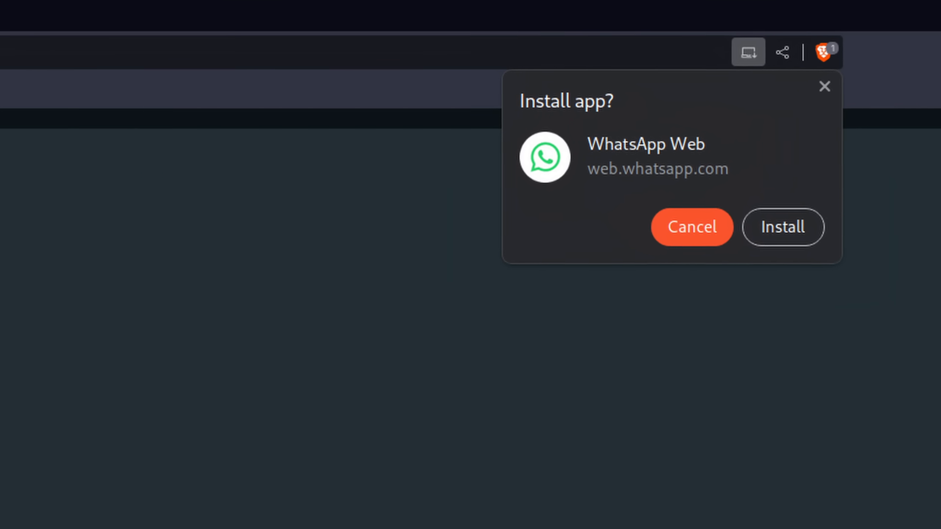
left_click(691, 227)
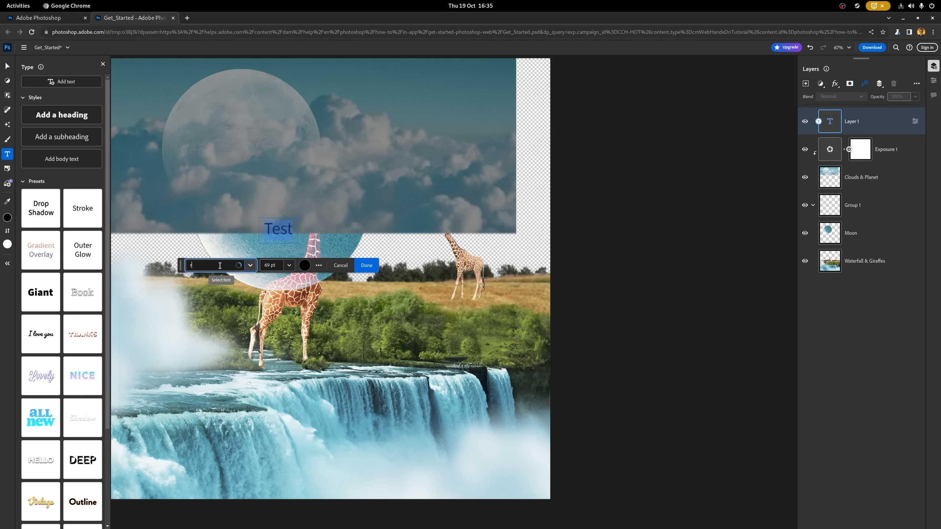
- Search 'roboto' in the font field and choose a Roboto family for the Test text
type("roboto")
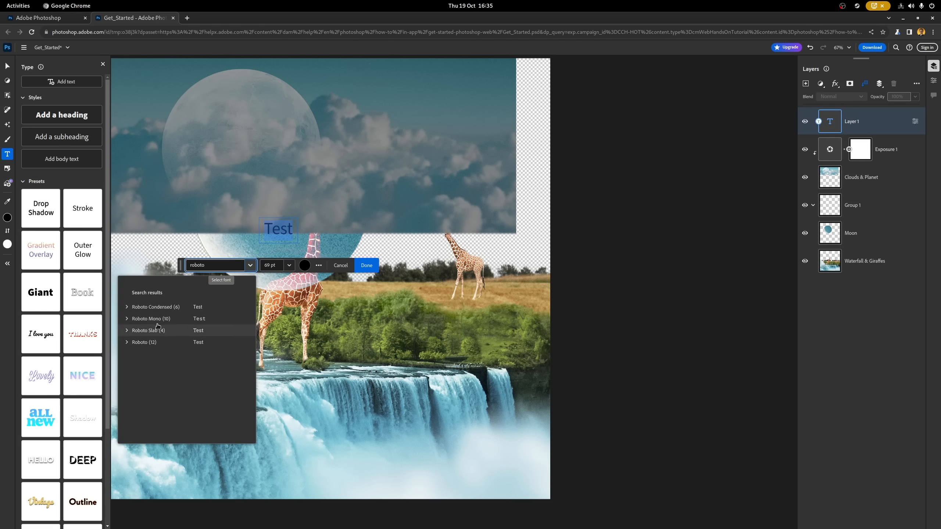
left_click(304, 265)
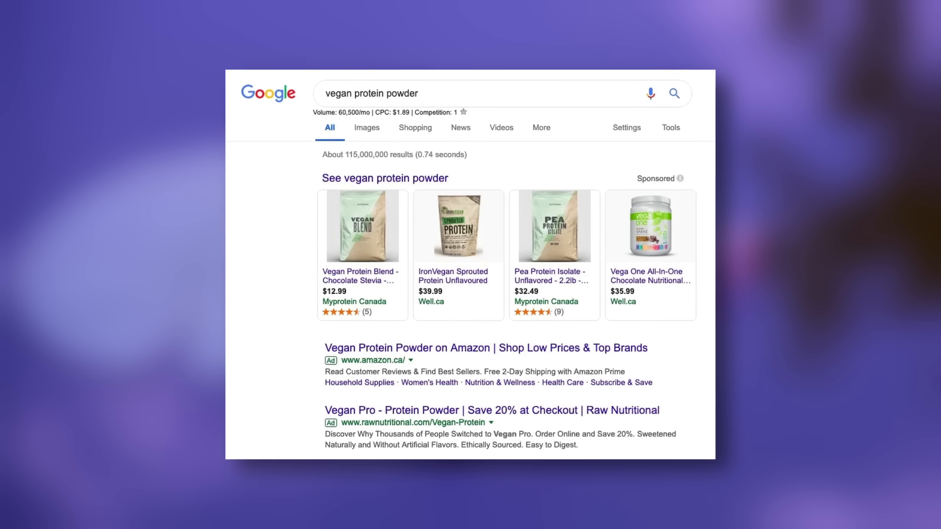
left_click(393, 518)
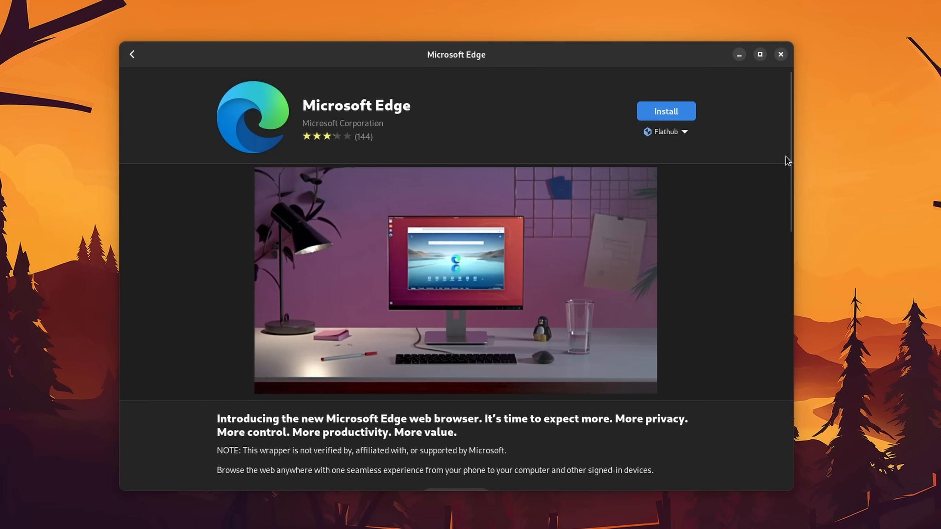
scroll("down", 3)
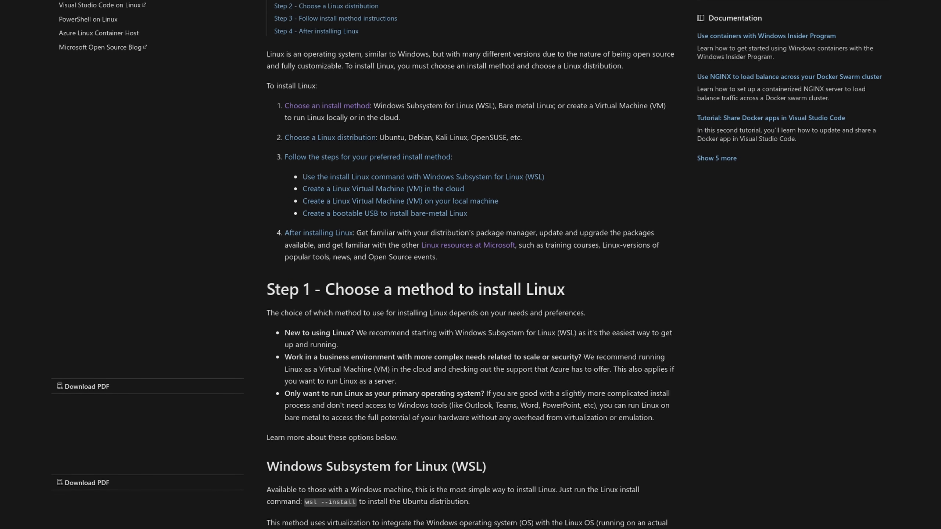
- Scroll the Install Linux article past WSL and Virtual Machine sections to 'Create a bootable USB drive'
scroll("down", 3)
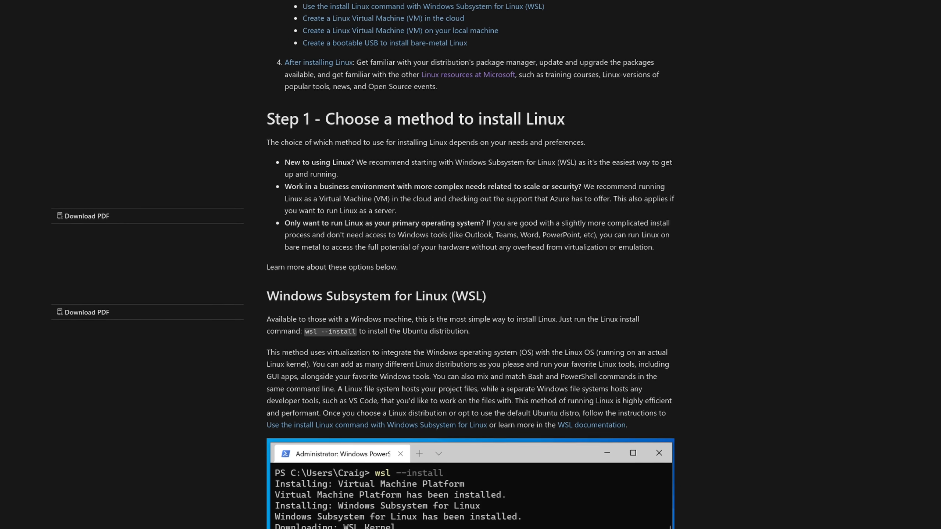
scroll("down", 3)
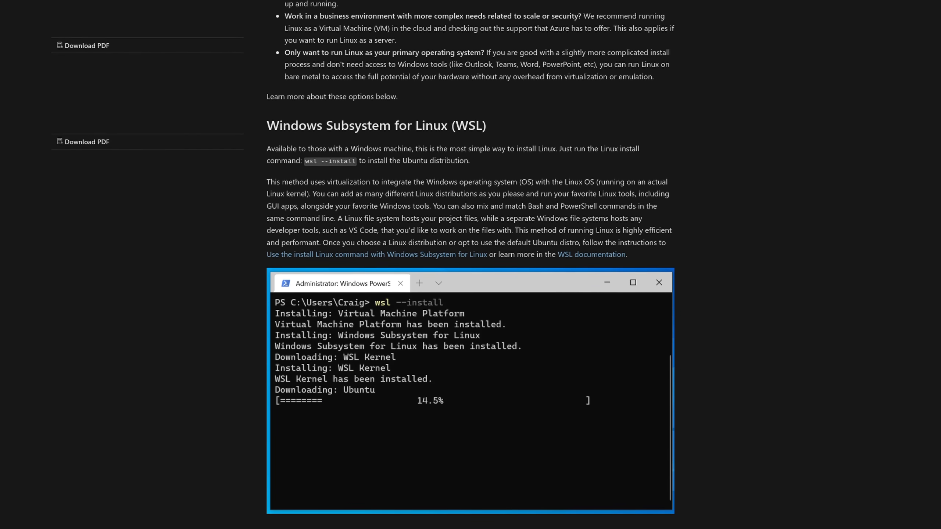
scroll("down", 3)
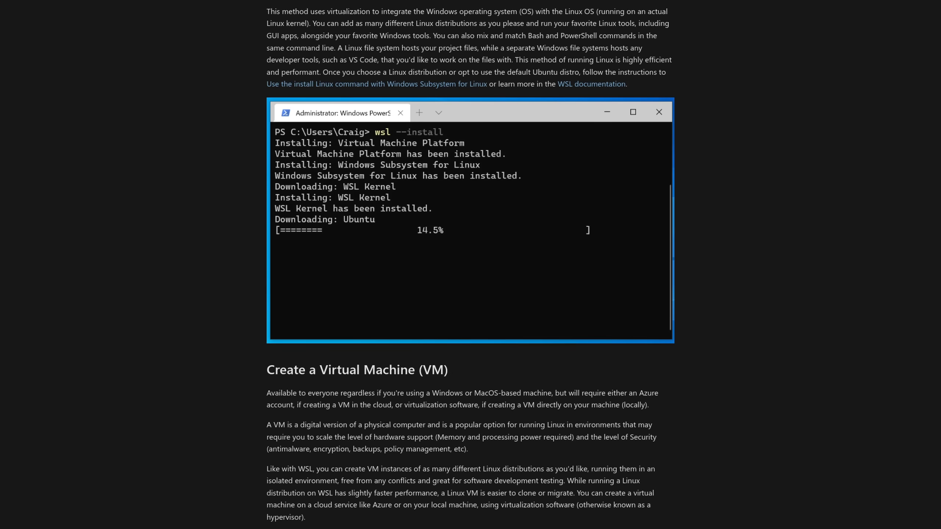
scroll("down", 3)
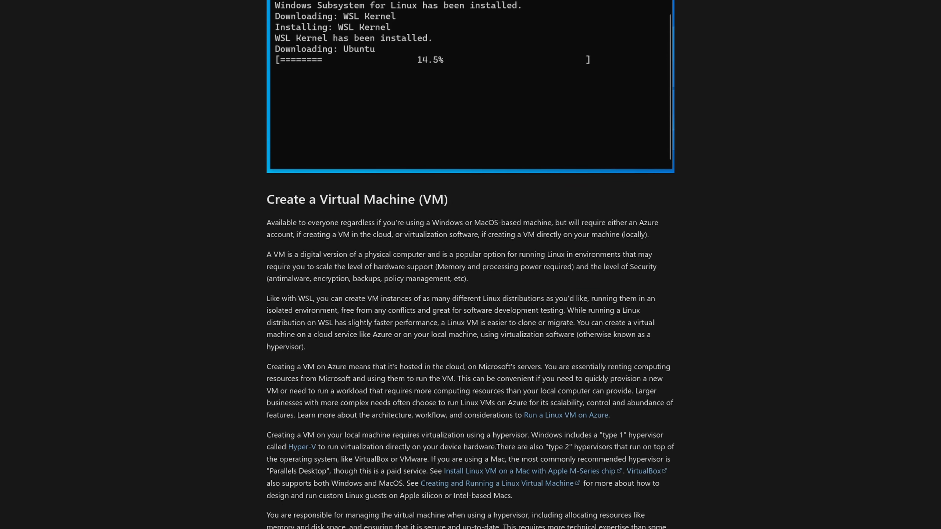
scroll("down", 3)
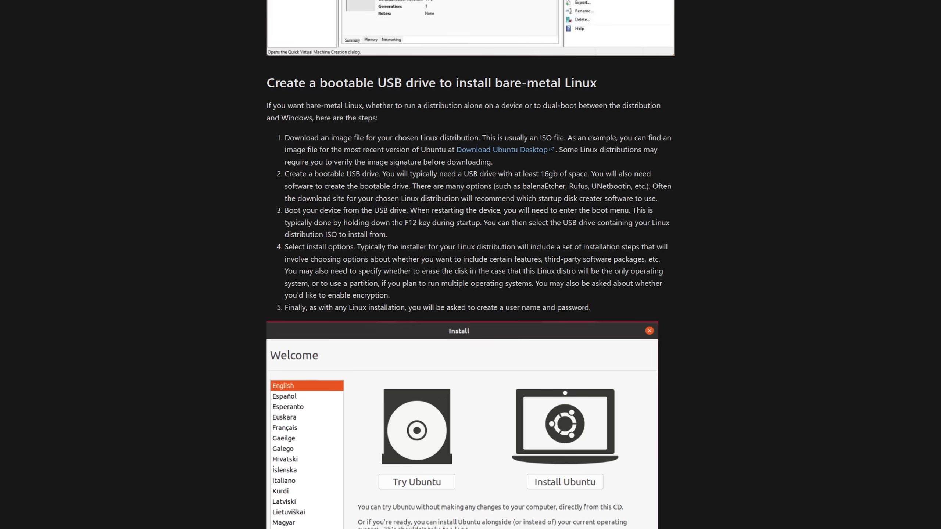
scroll("down", 3)
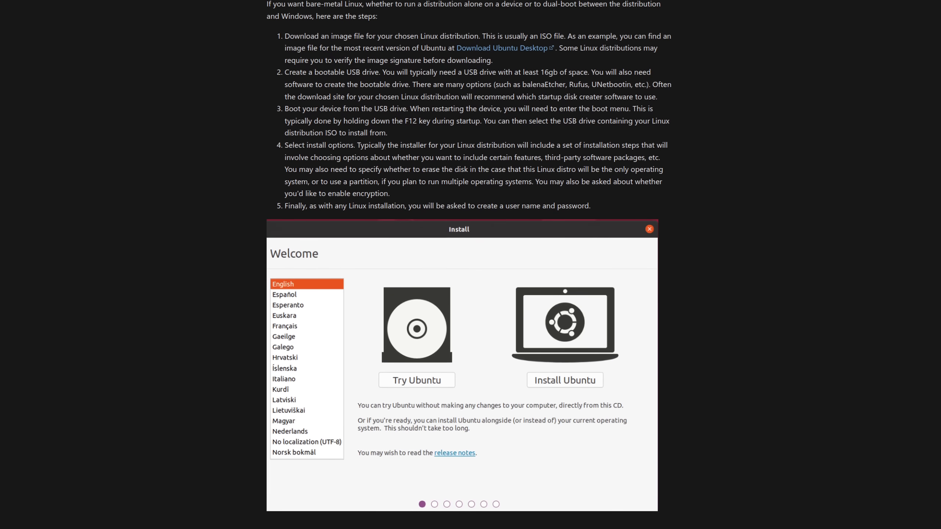
scroll("down", 3)
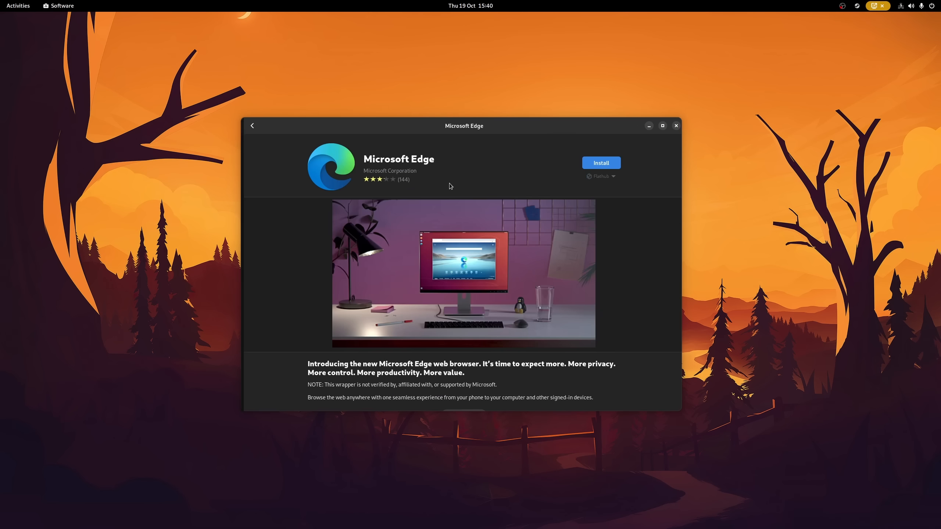
- Search the catalogue for 'office' and scroll results like WPS Office and ONLYOFFICE Desktop Editors
left_click(253, 126)
type("office")
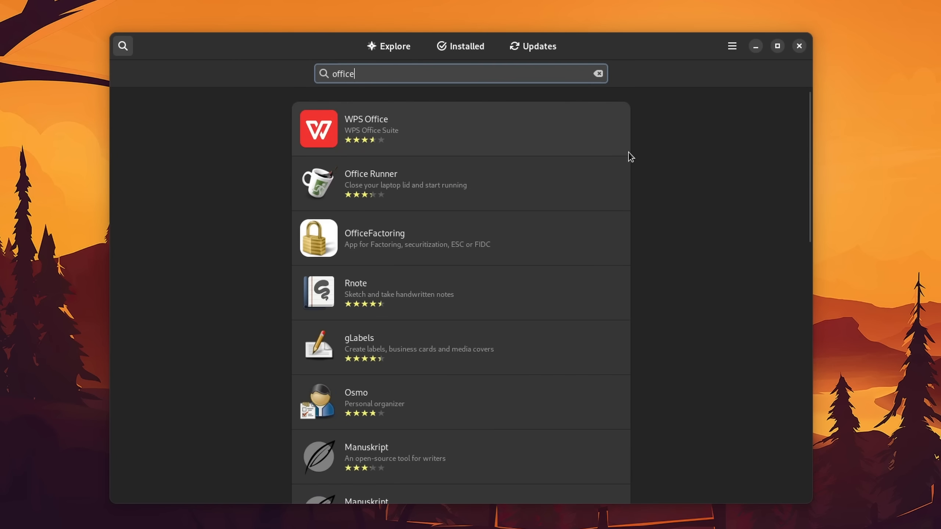
scroll("down", 3)
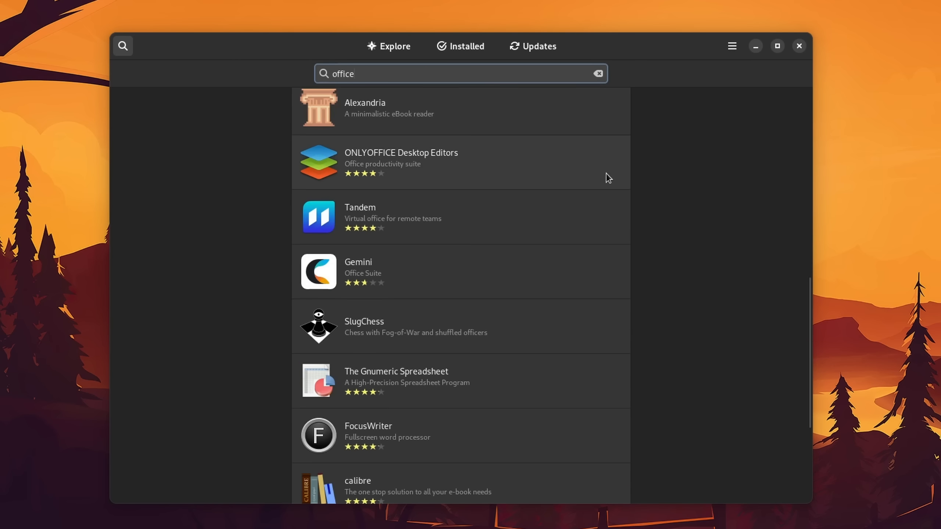